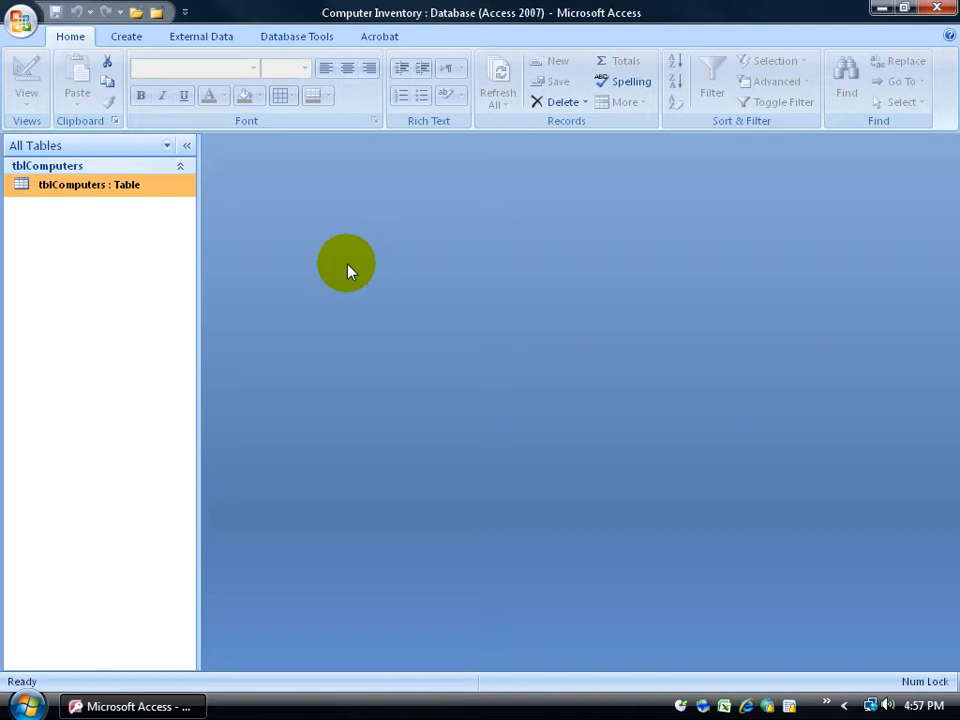
mouse_move(342, 264)
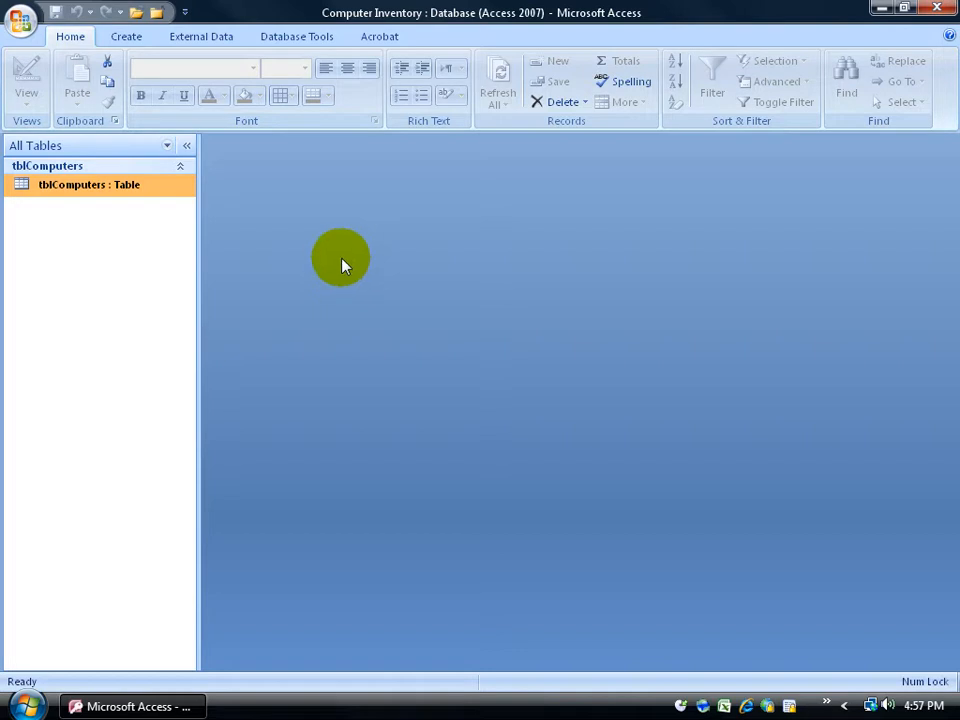
Show the Table Templates list (Contacts, Tasks, Issues, Events, Assets) from the Create commands
click(126, 36)
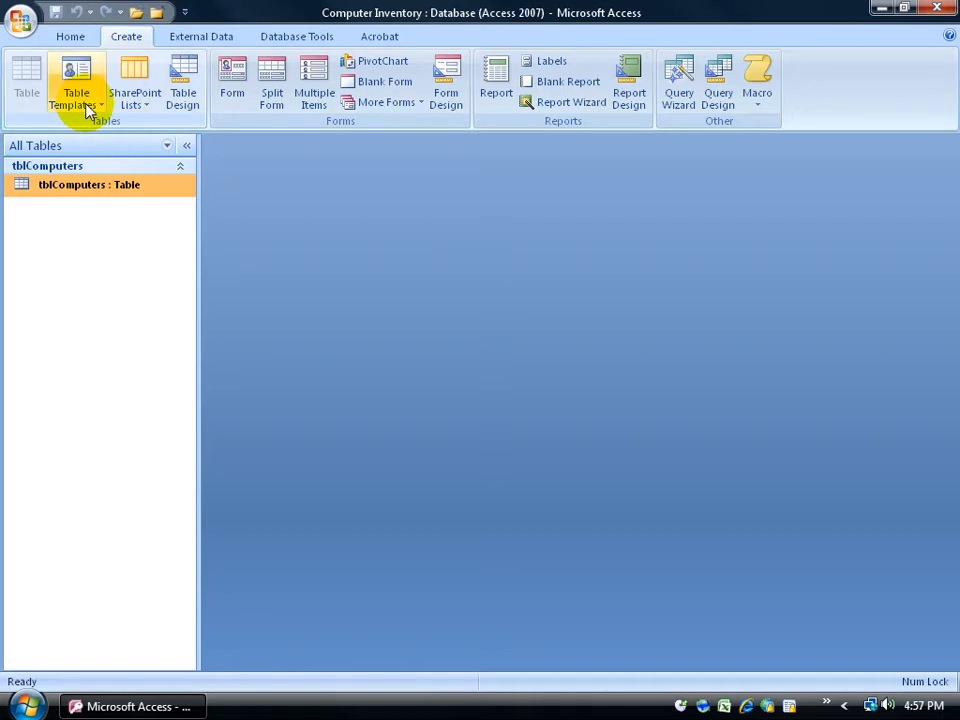
click(76, 82)
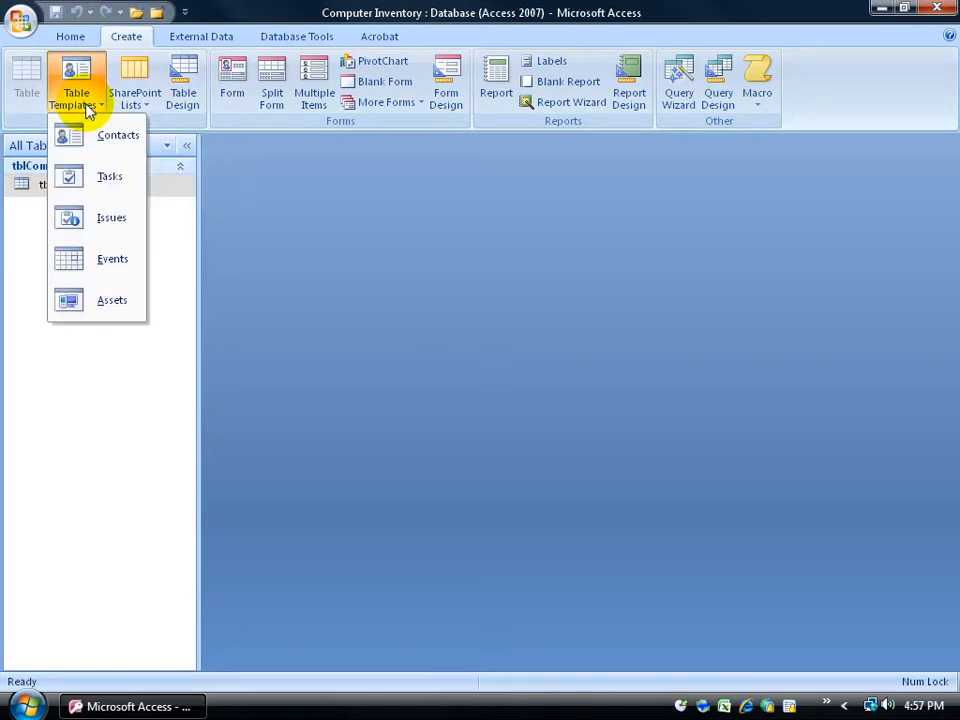
mouse_move(108, 176)
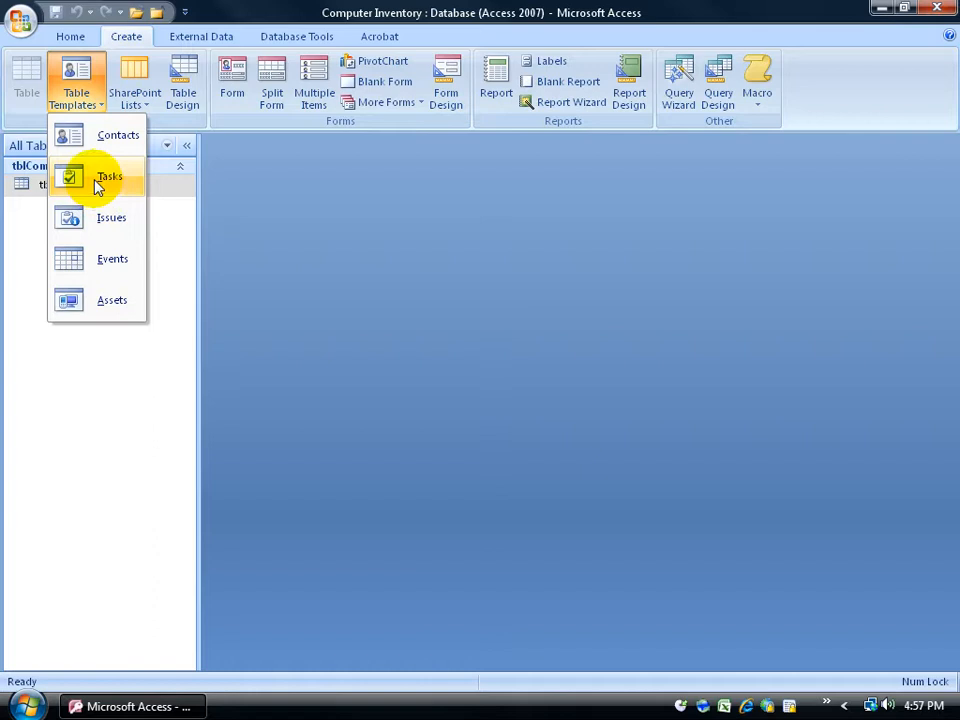
Create Table1 from the Tasks template and review its Priority, Status, % Complete and Description fields
click(110, 176)
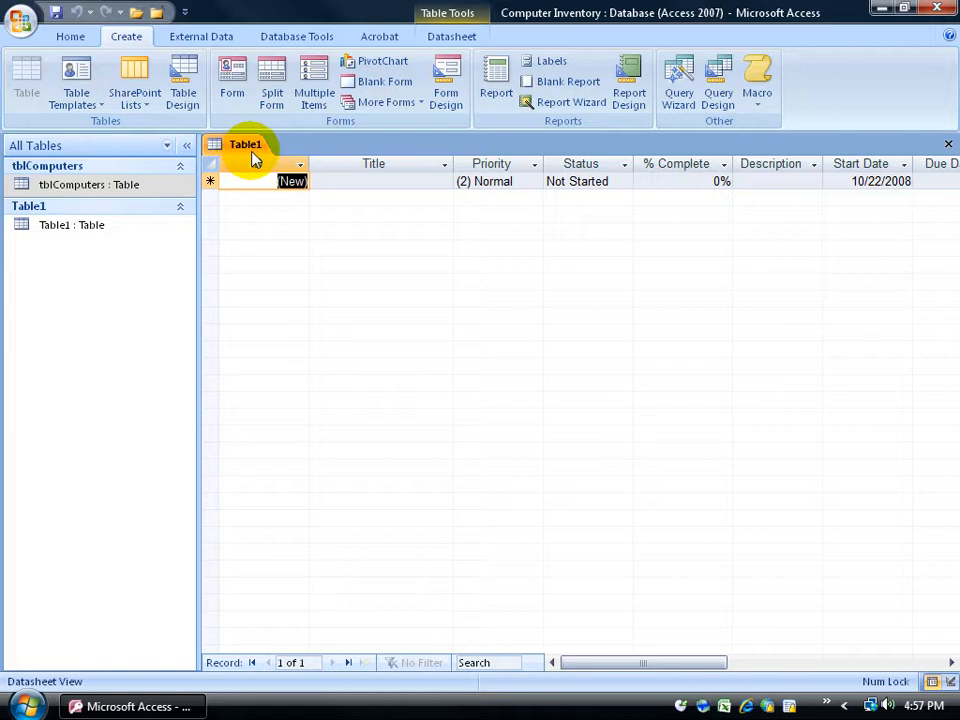
mouse_move(490, 220)
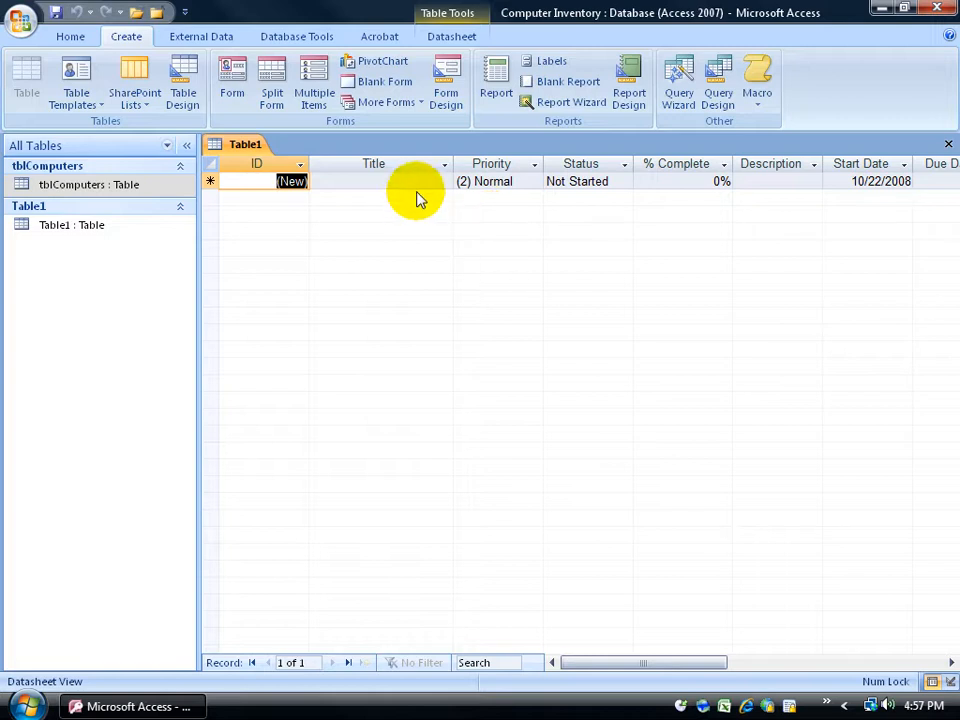
mouse_move(516, 184)
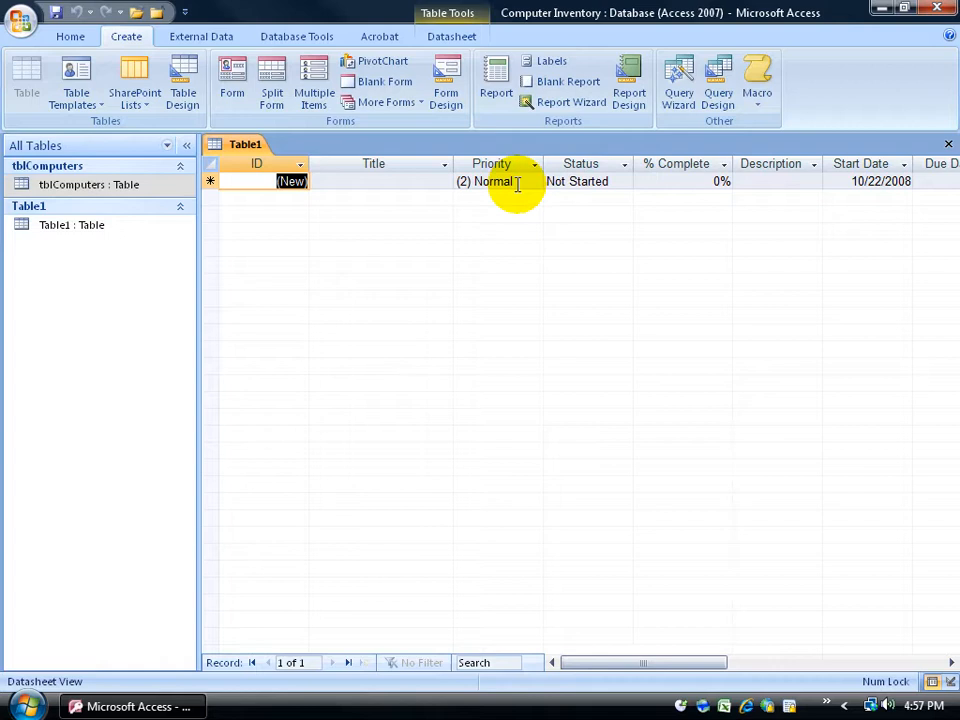
click(534, 180)
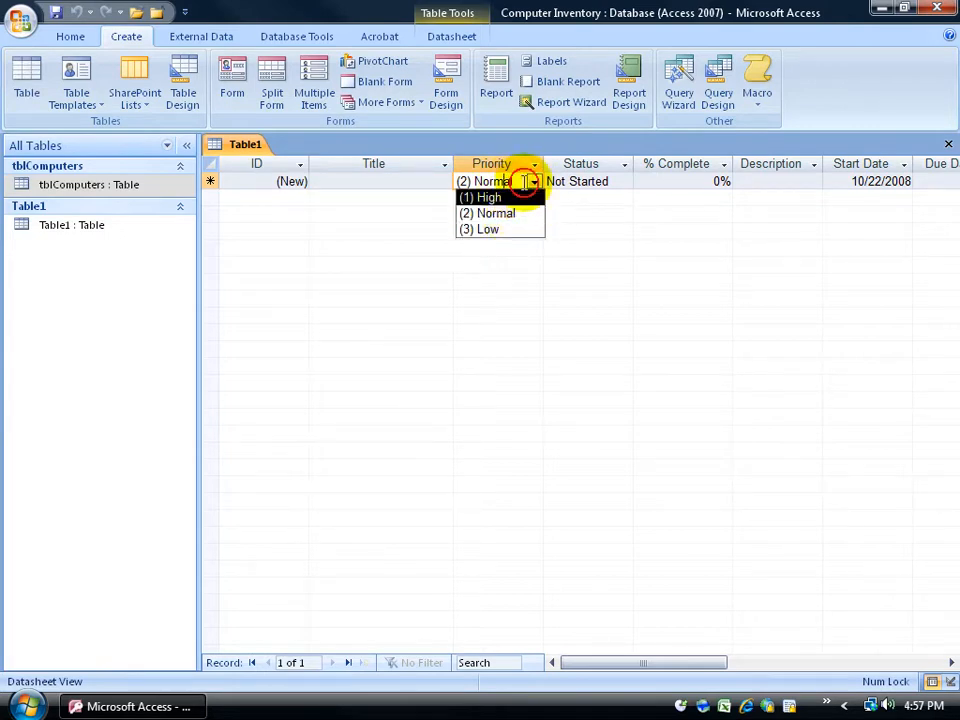
click(624, 180)
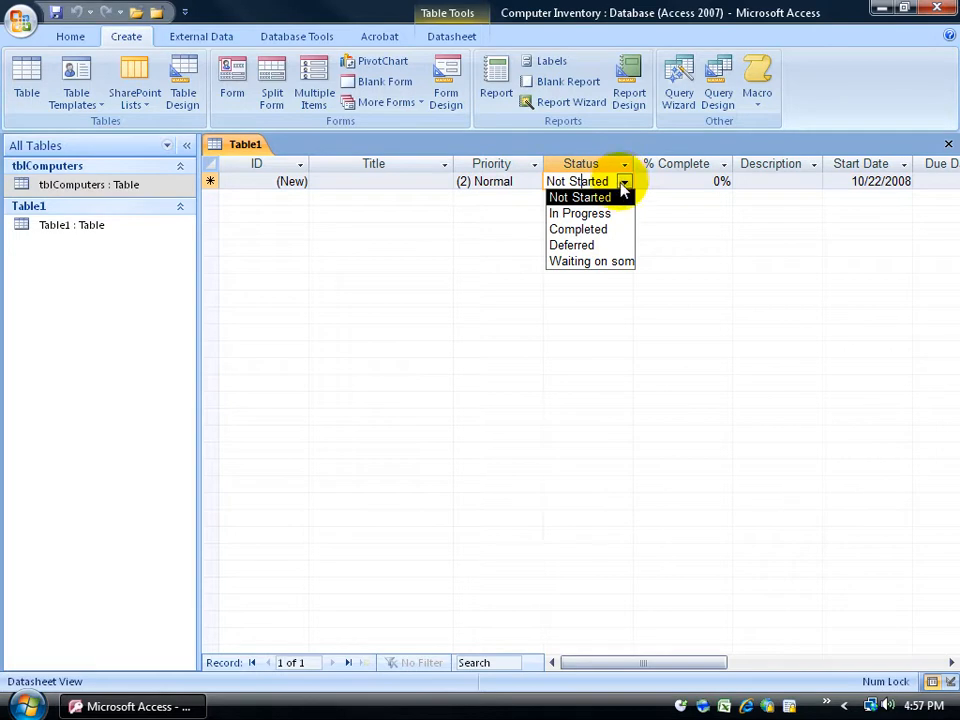
click(580, 198)
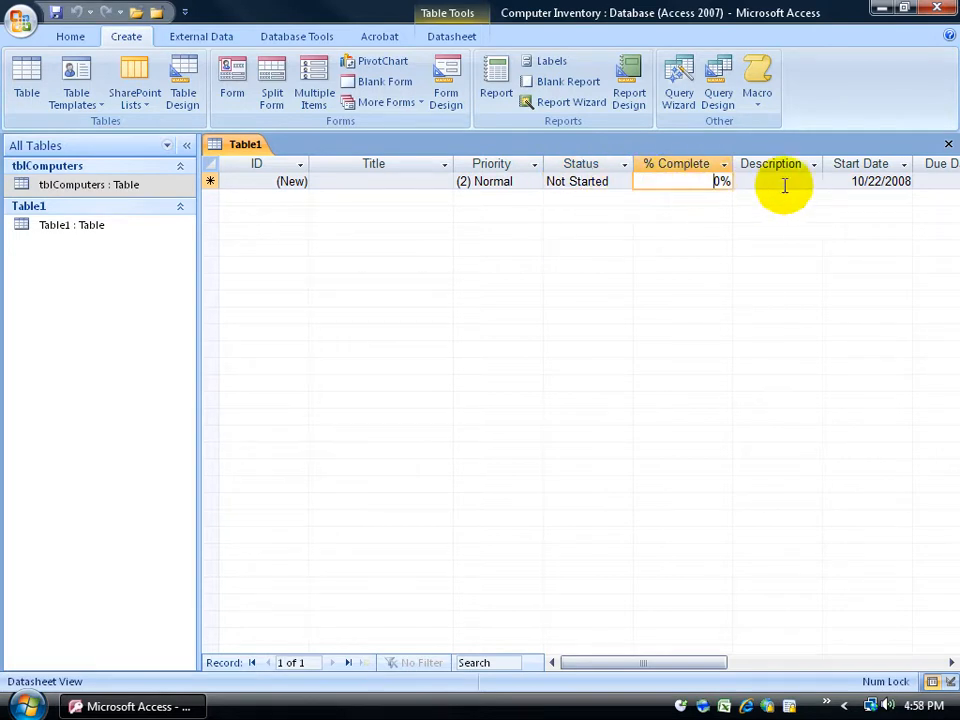
click(776, 180)
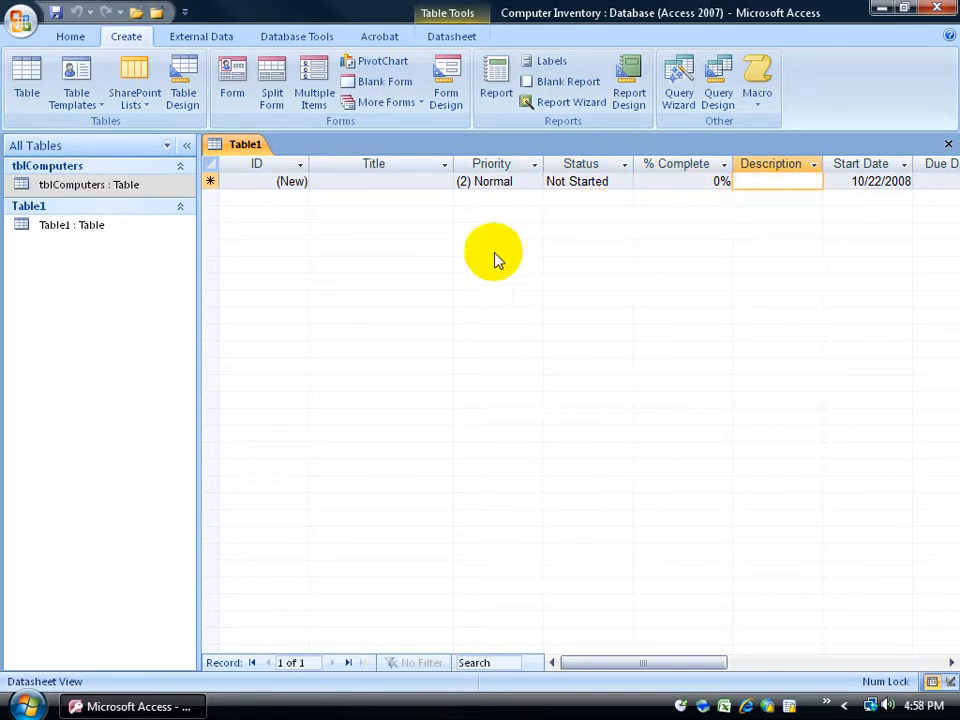
mouse_move(456, 248)
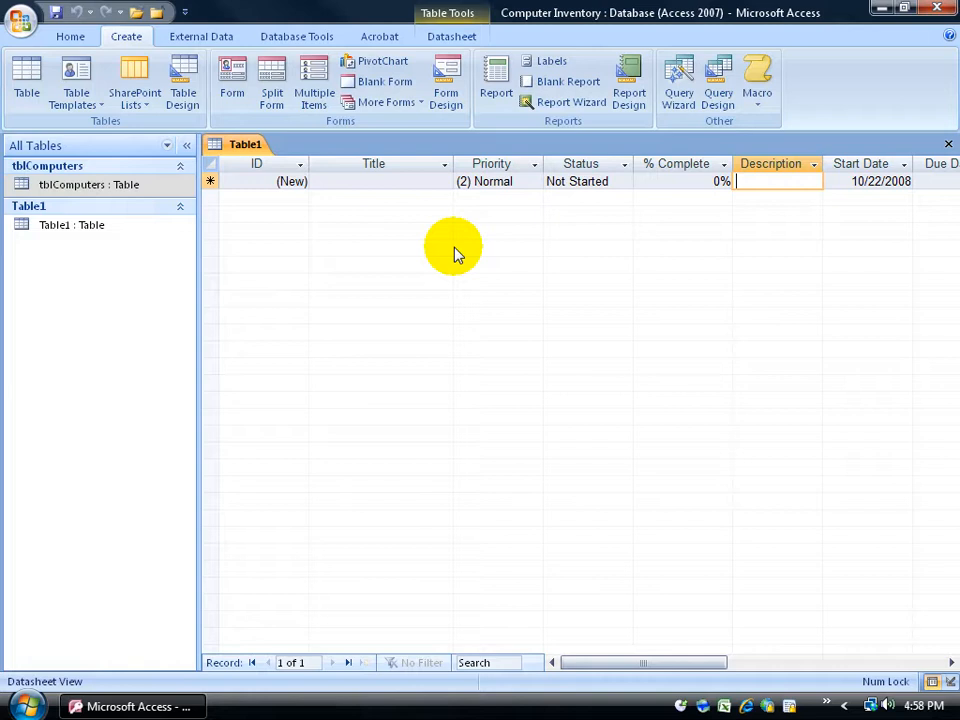
mouse_move(56, 12)
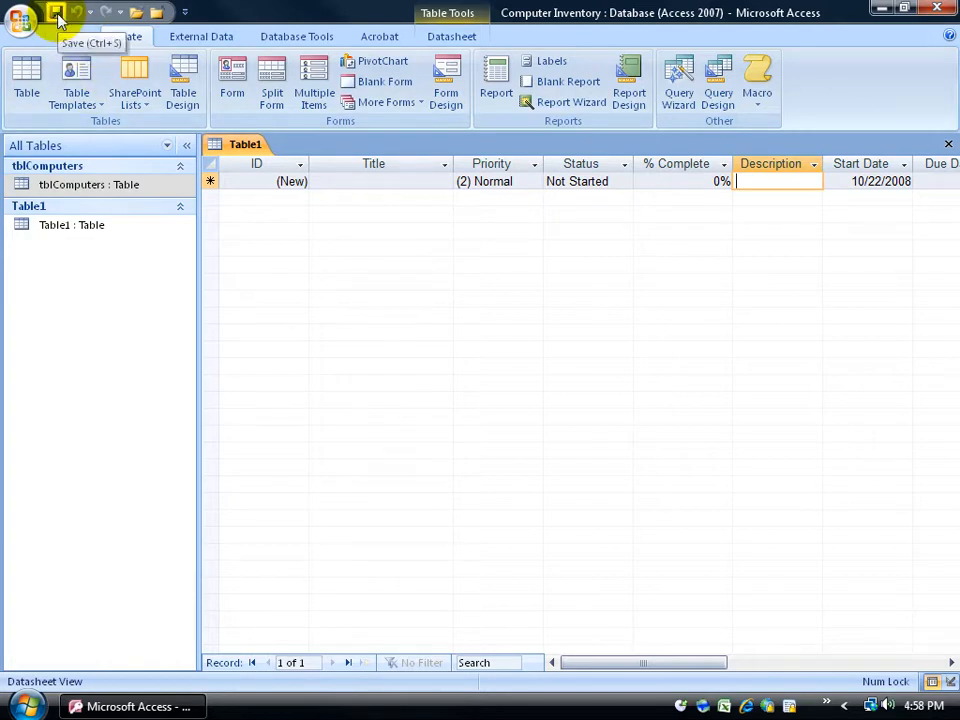
Save the new table as tblProjects
click(56, 12)
text(tblProjects)
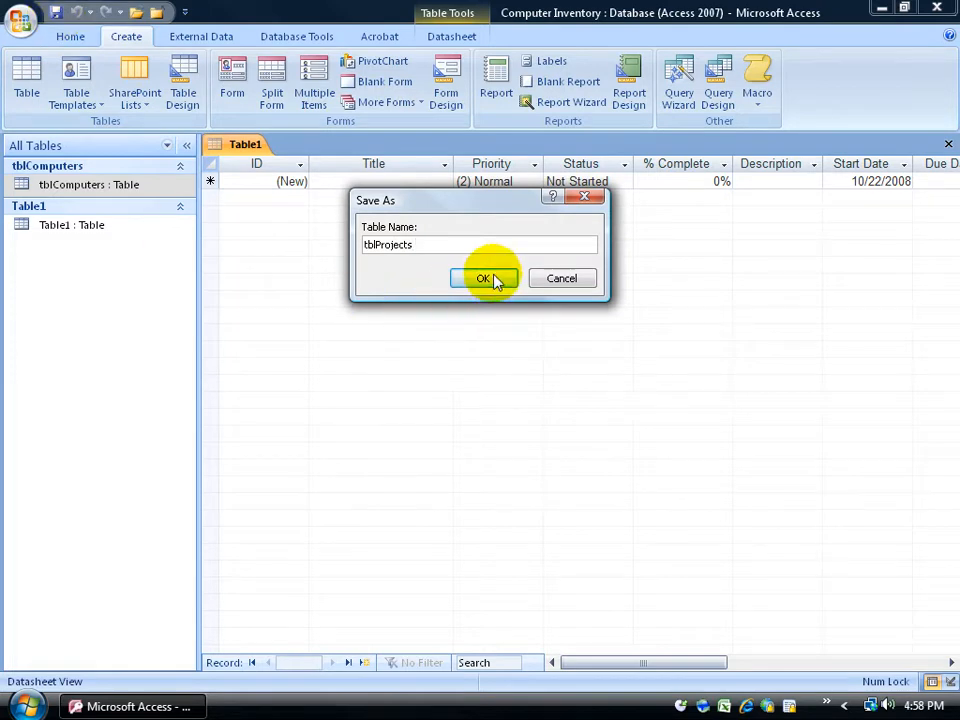
click(484, 278)
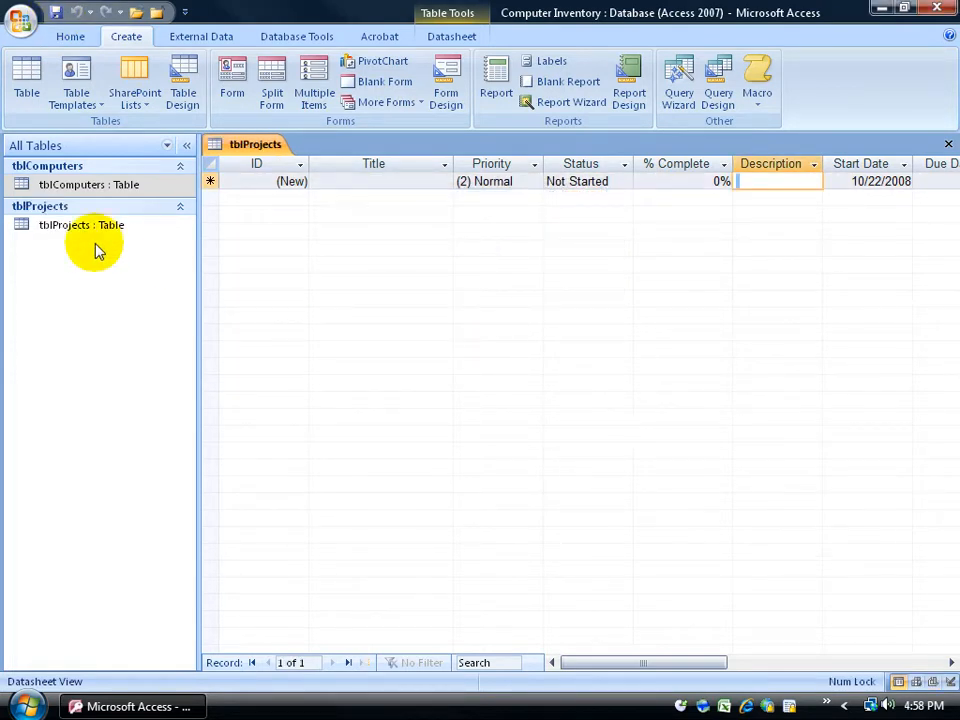
Group the Navigation Pane by Object Type so tblProjects and tblComputers sit under Tables
click(82, 224)
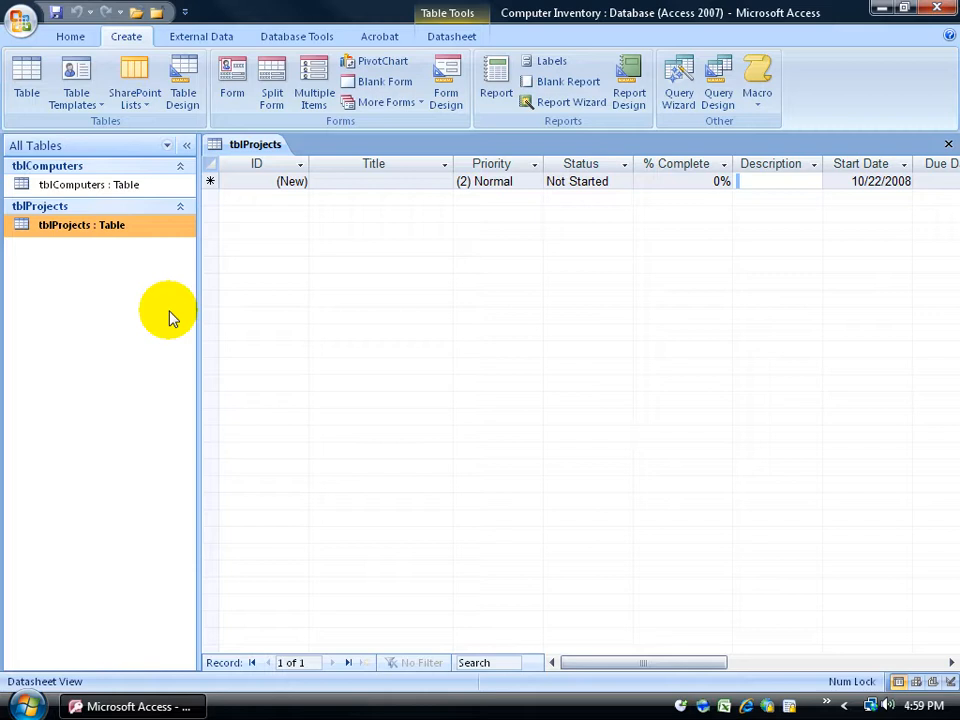
mouse_move(136, 258)
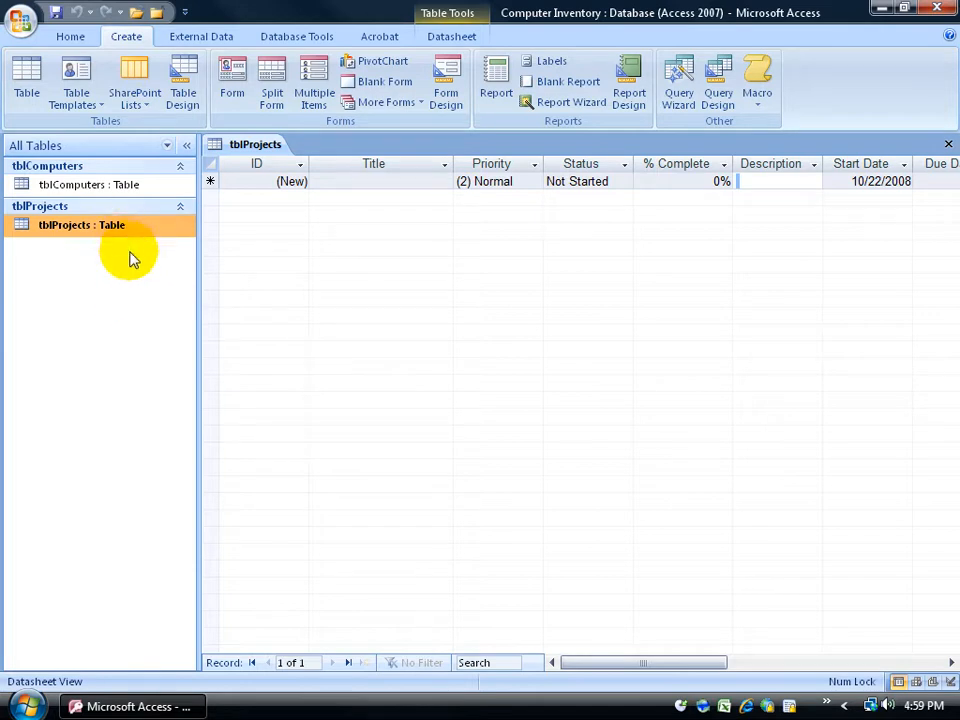
click(168, 148)
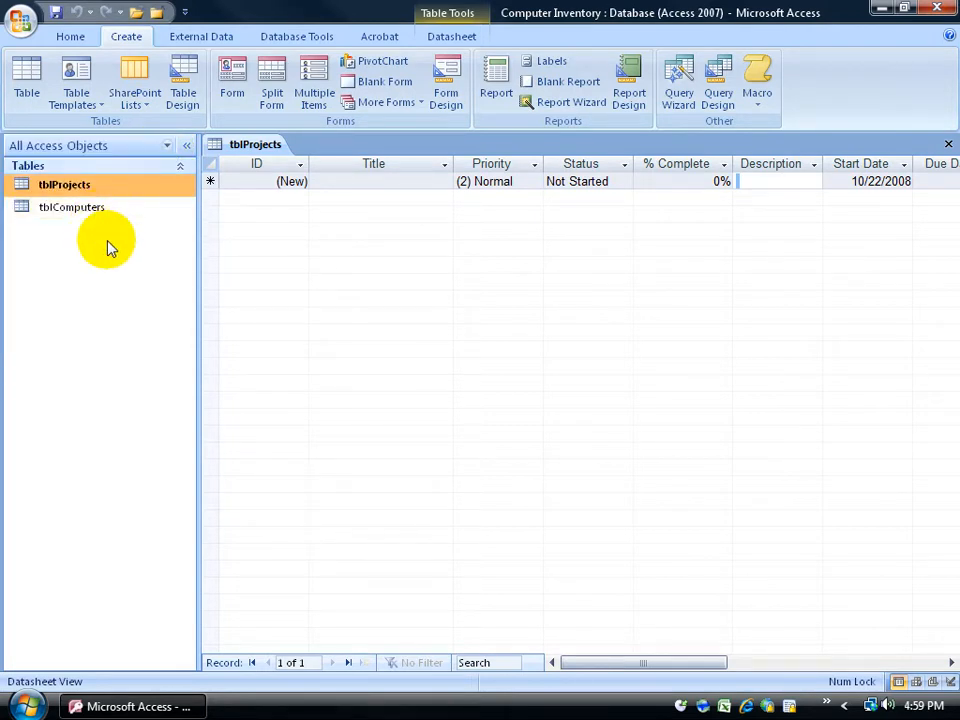
mouse_move(108, 262)
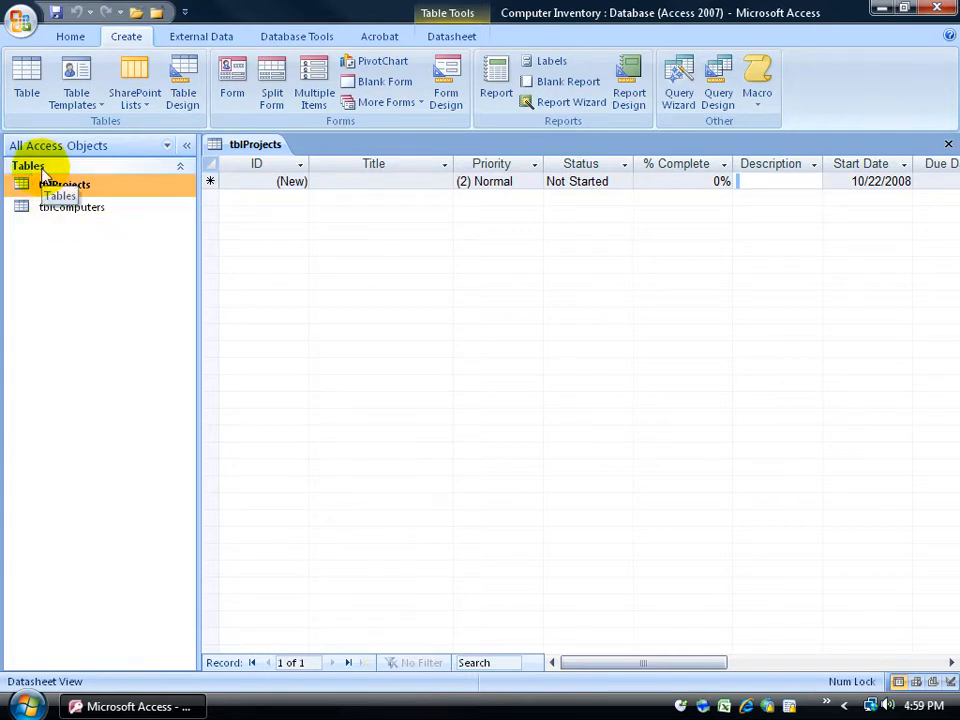
mouse_move(304, 270)
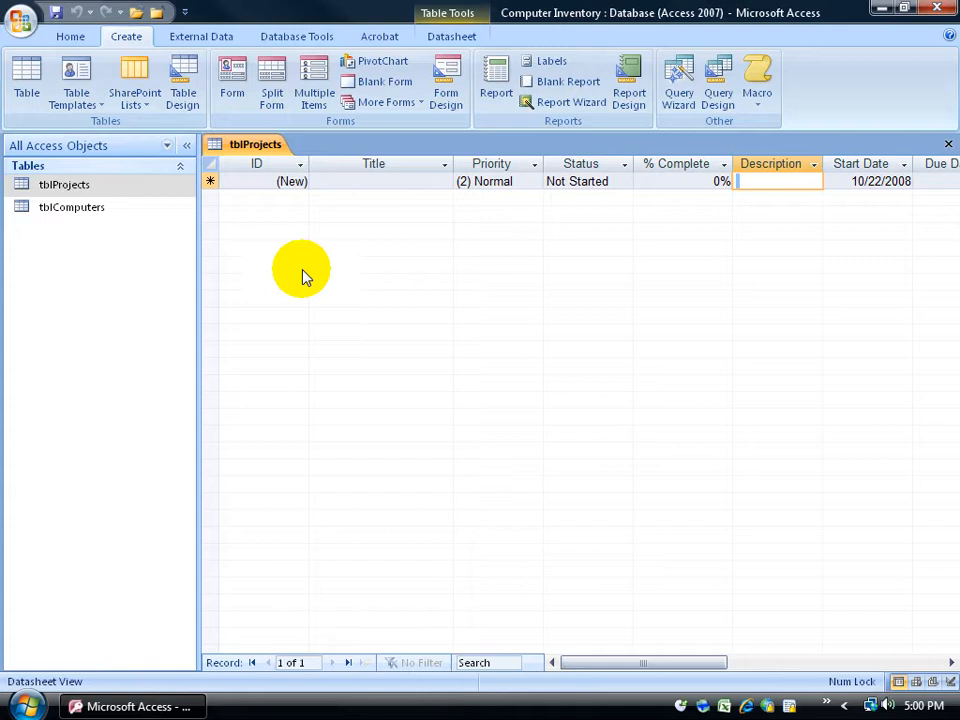
mouse_move(256, 150)
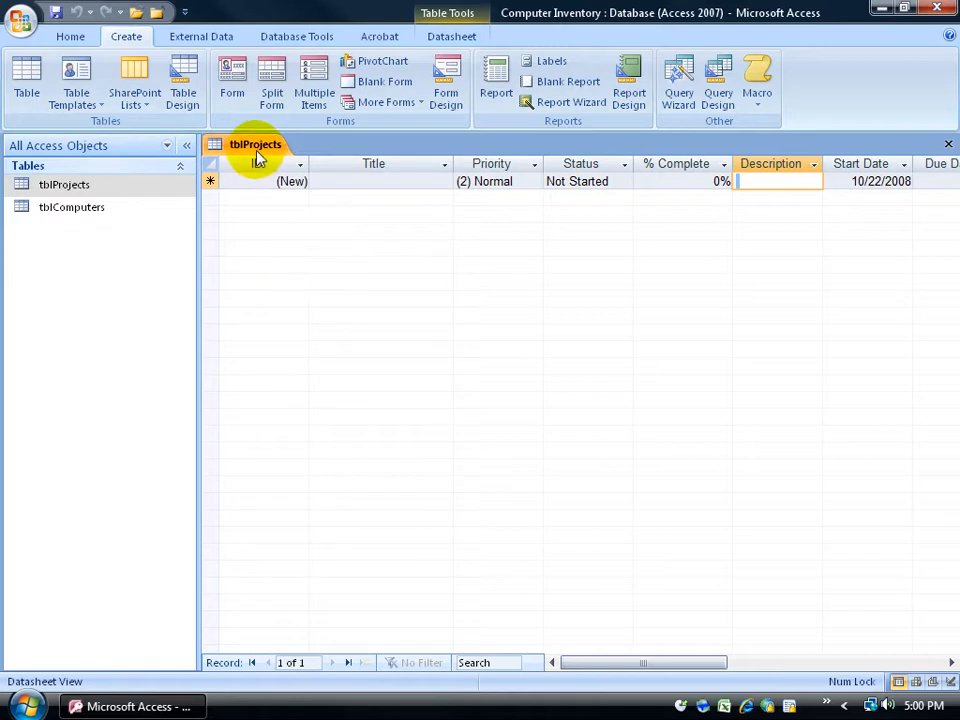
Switch tblProjects to Design View and inspect the ID field's AutoNumber data type
right_click(256, 144)
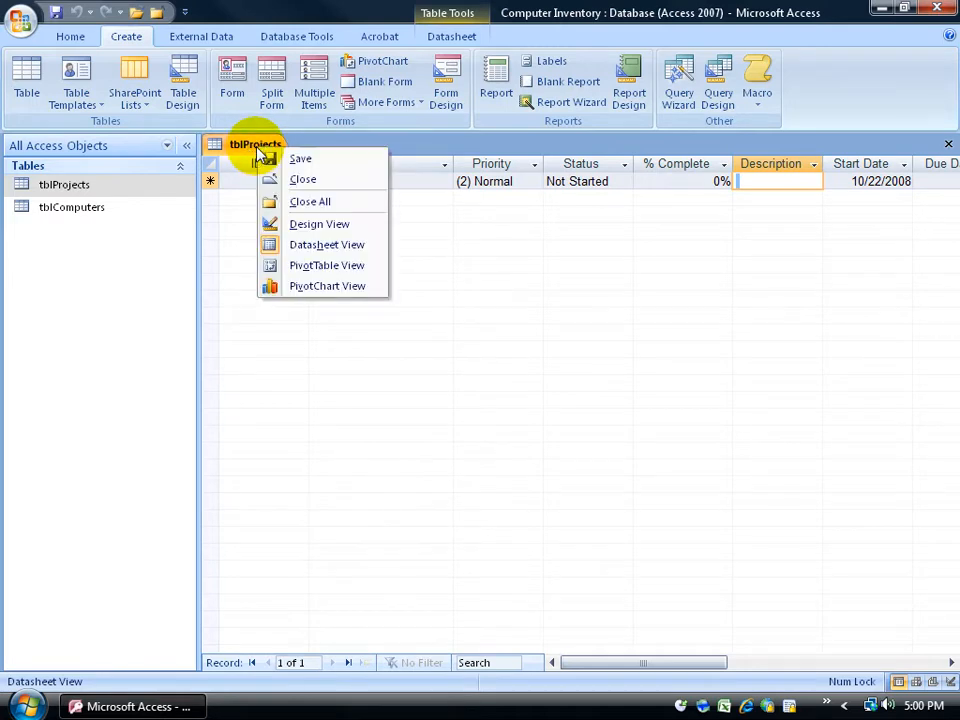
click(320, 224)
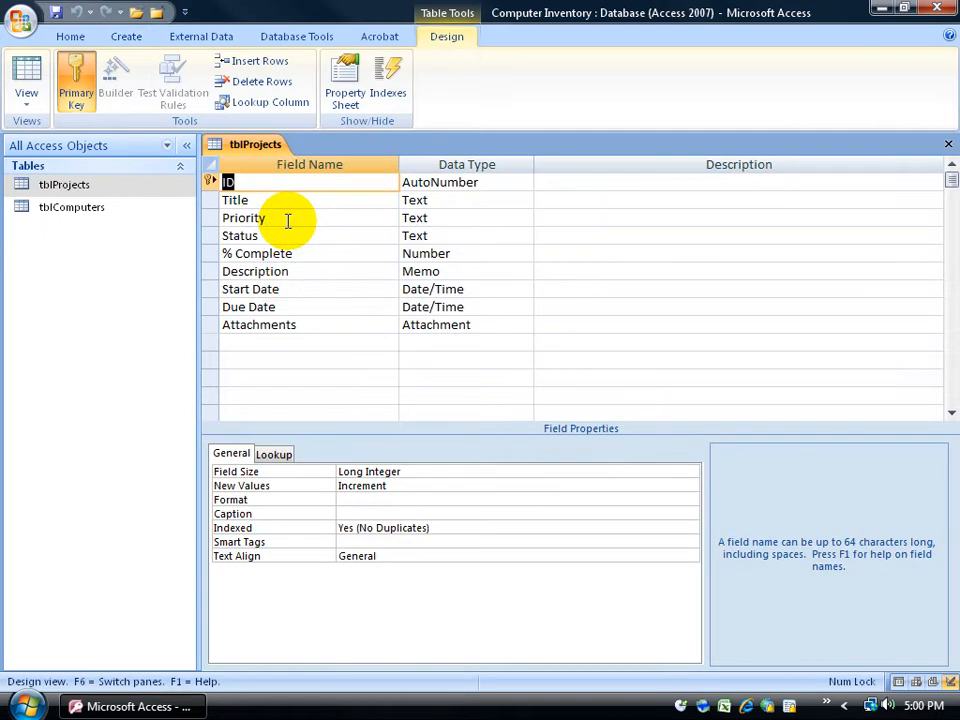
click(460, 182)
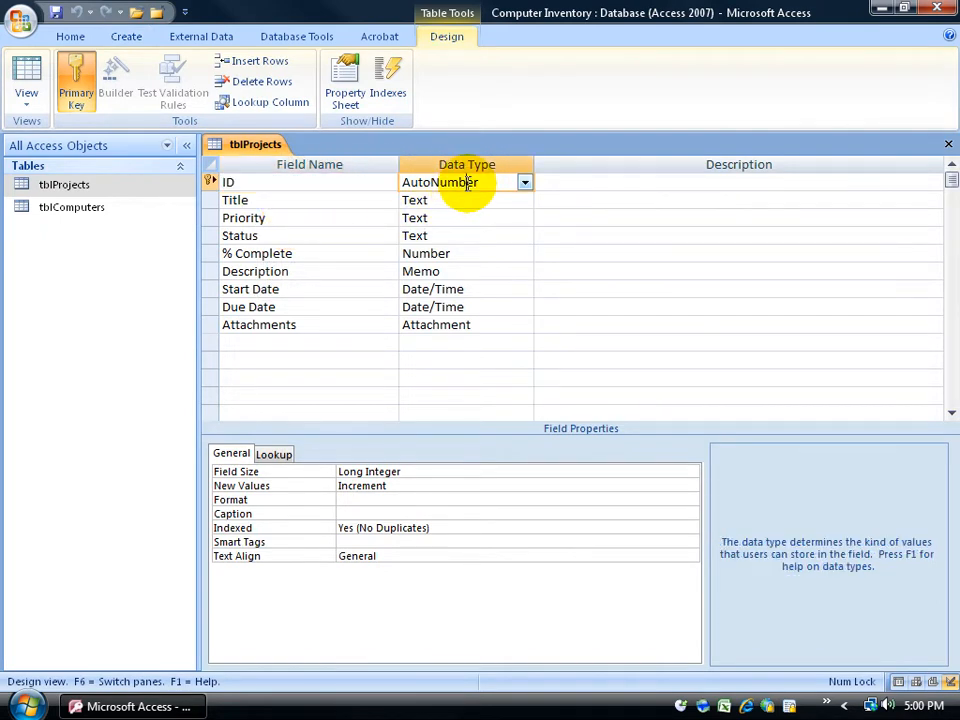